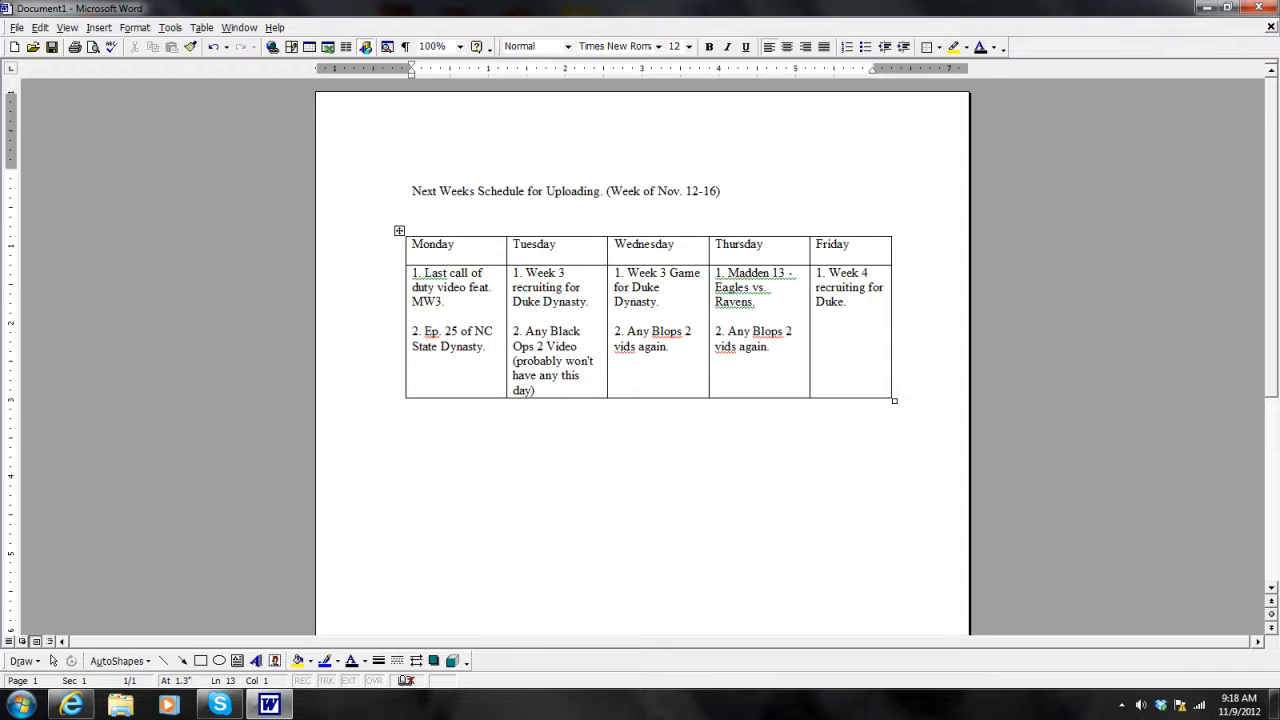
click(412, 207)
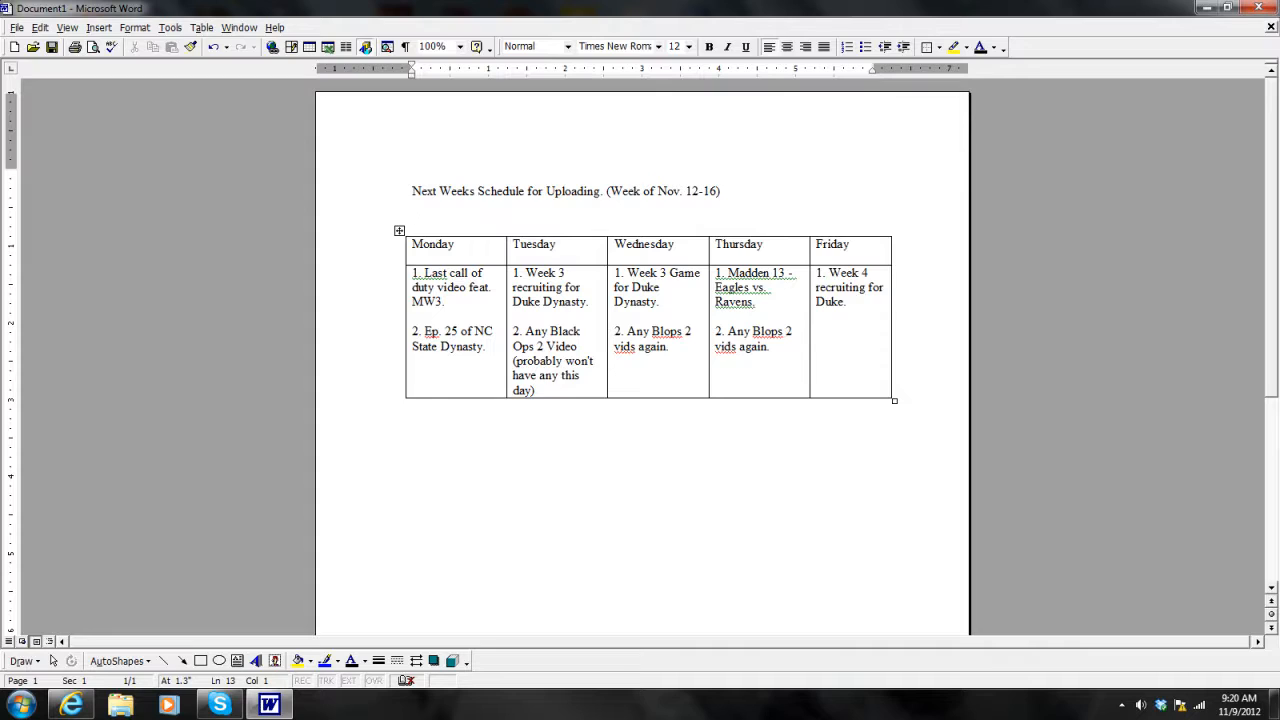
click(412, 206)
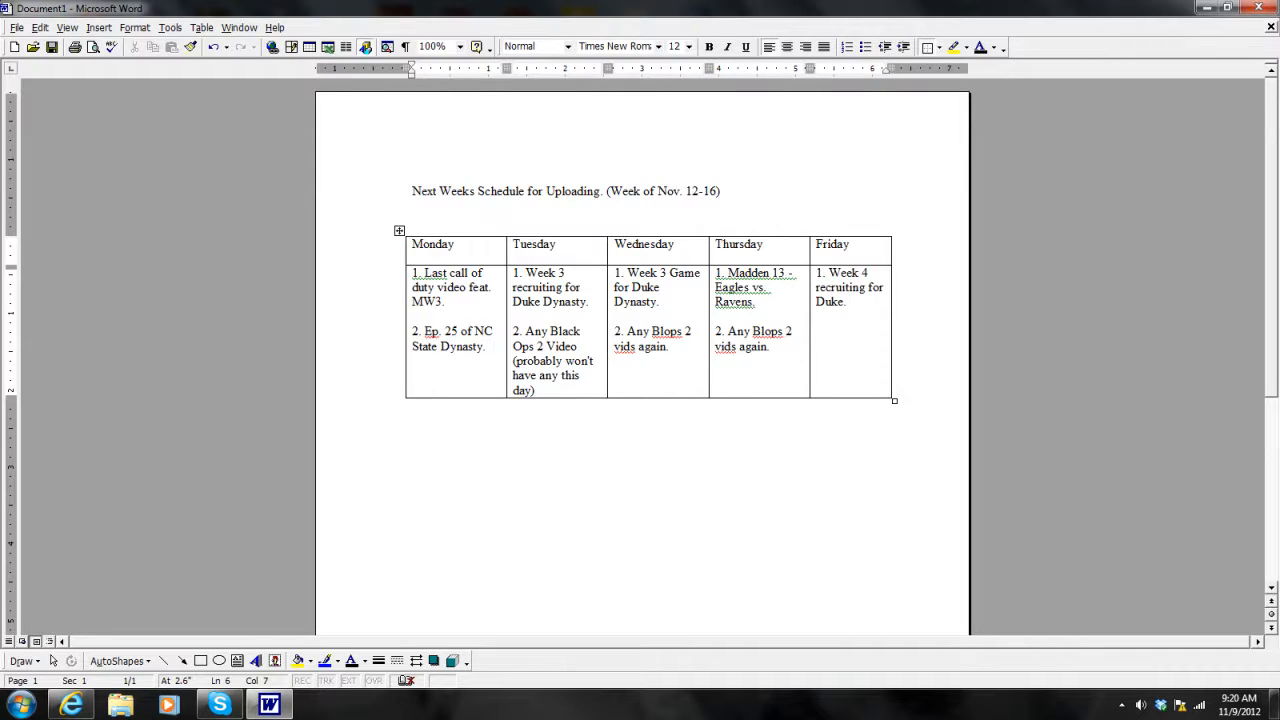
click(849, 301)
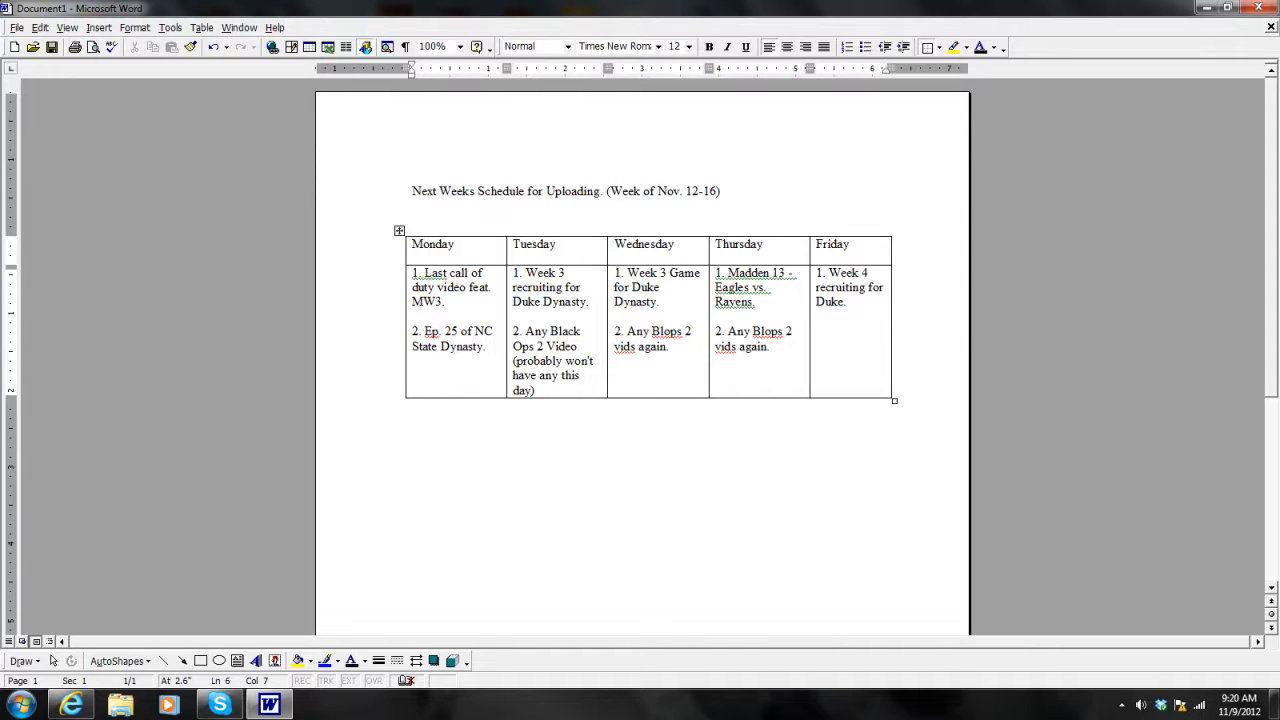
click(851, 302)
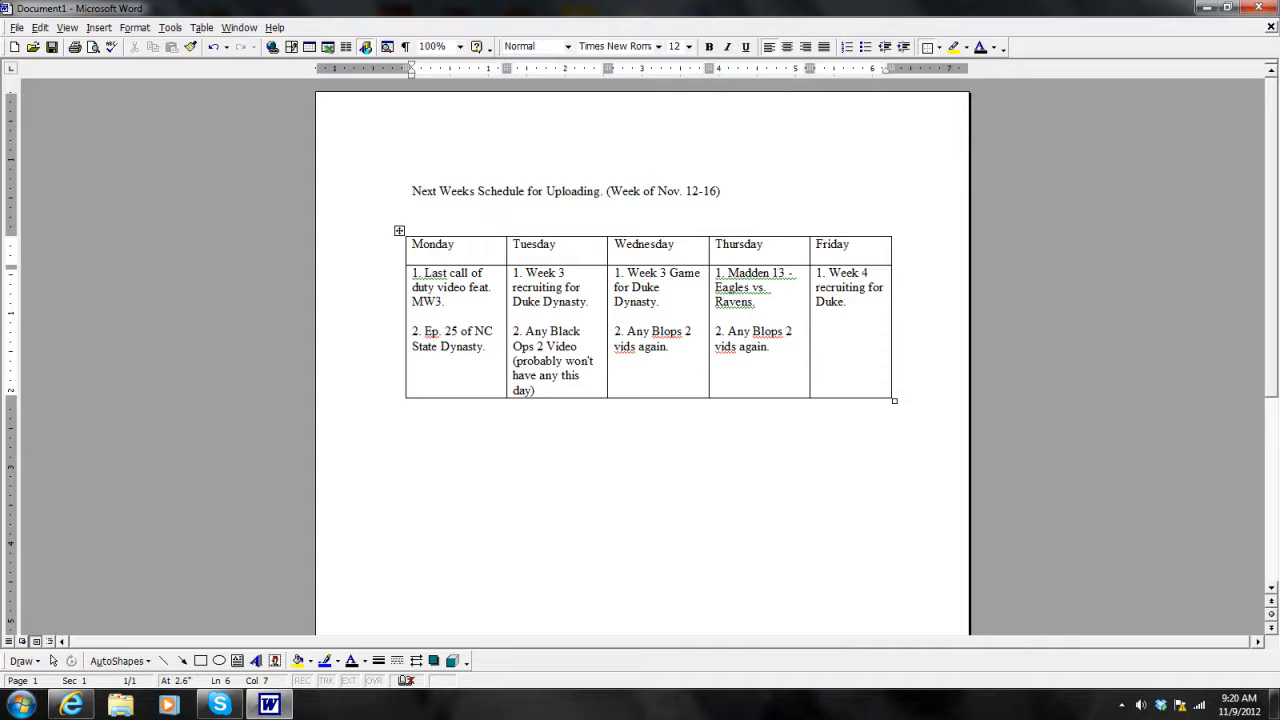
click(848, 302)
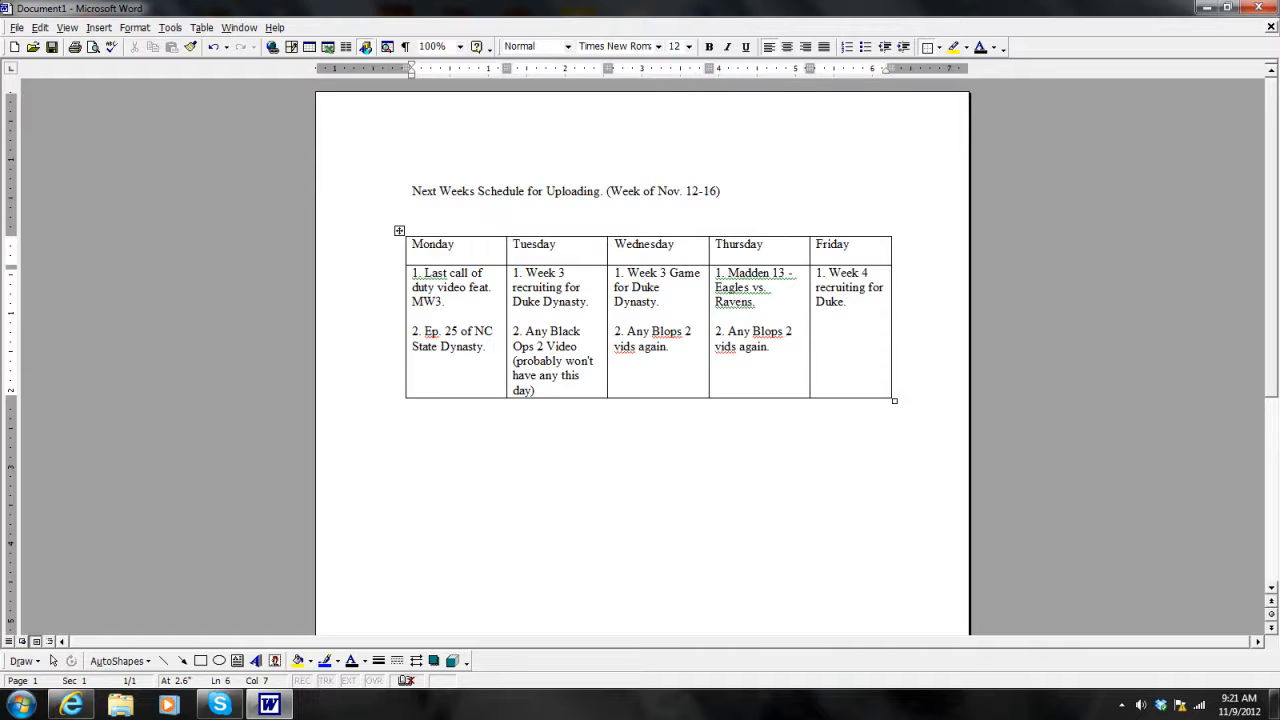
click(850, 302)
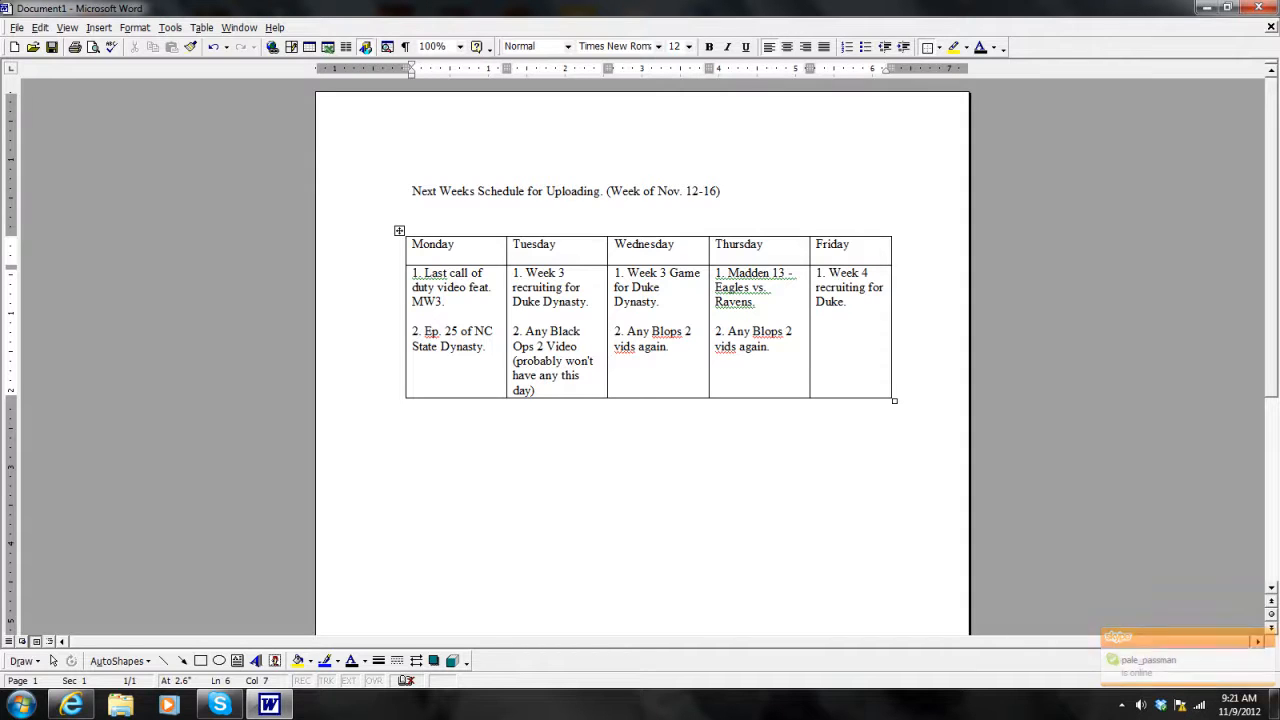
click(850, 302)
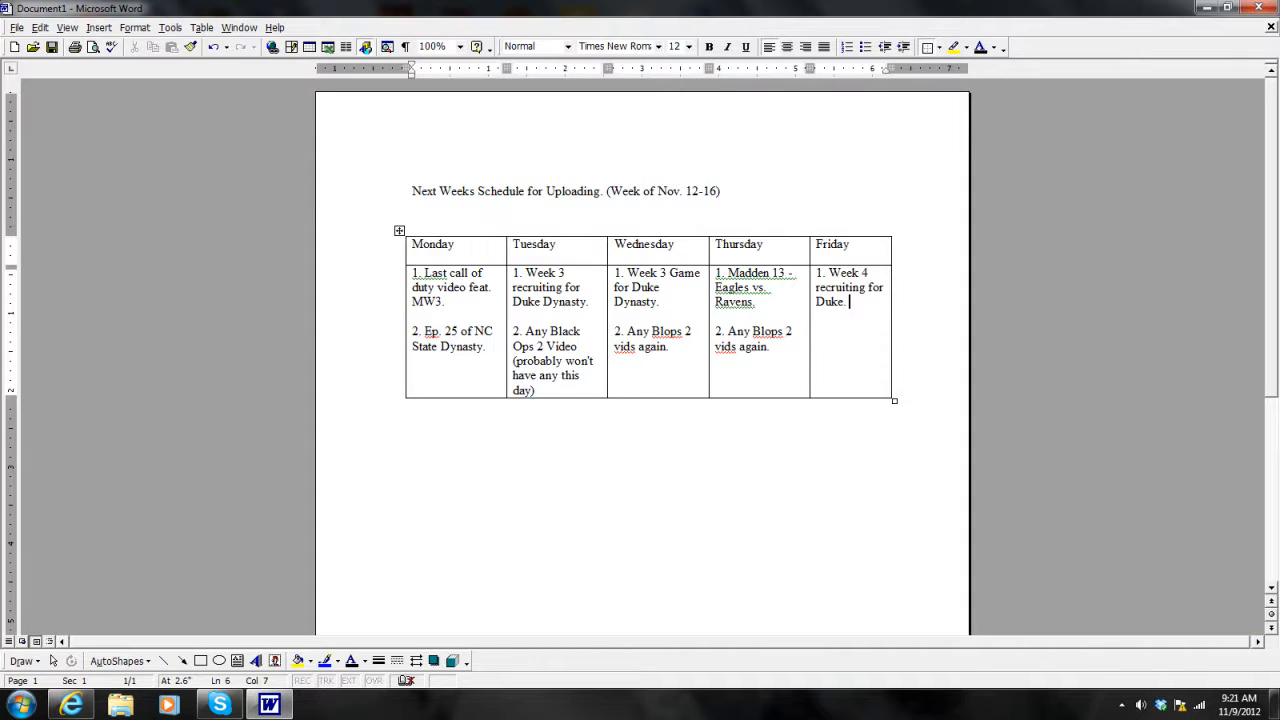